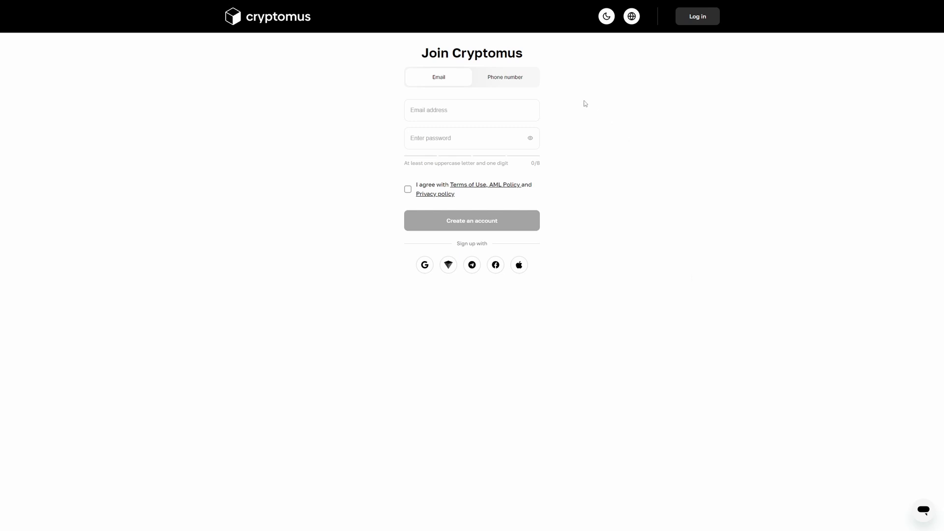
{"action": "left_click", "coordinate": [471, 110]}
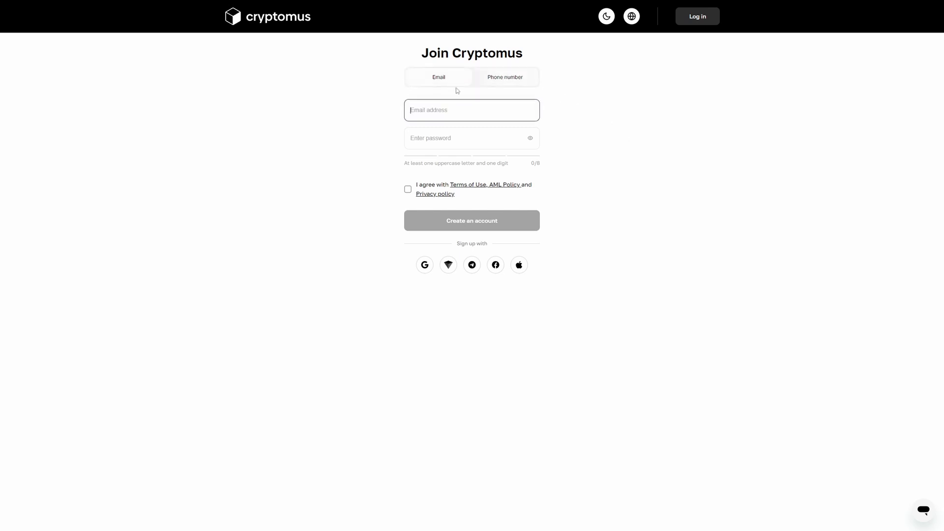
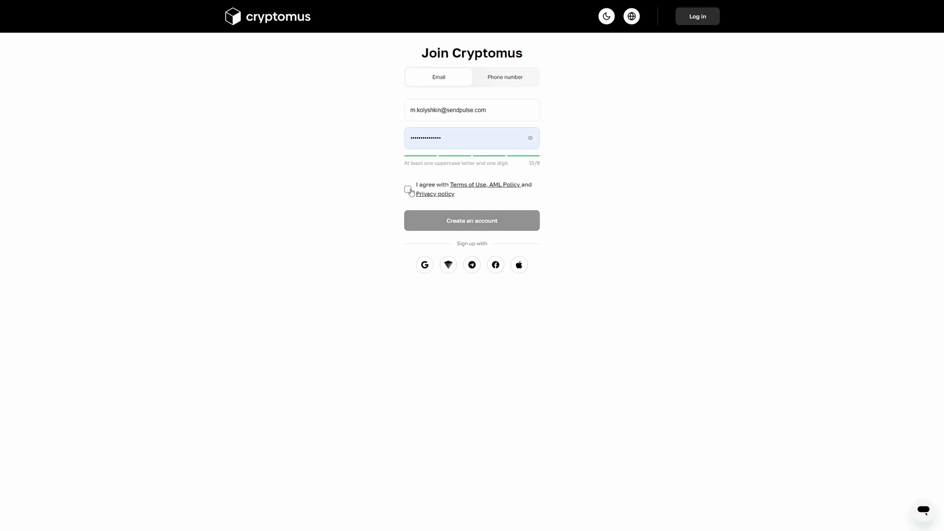
{"action": "left_click", "coordinate": [471, 220]}
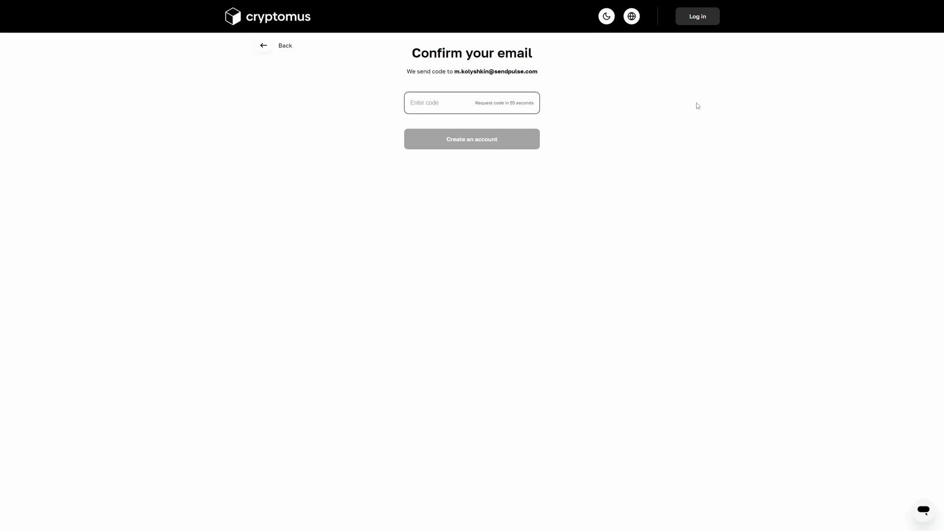
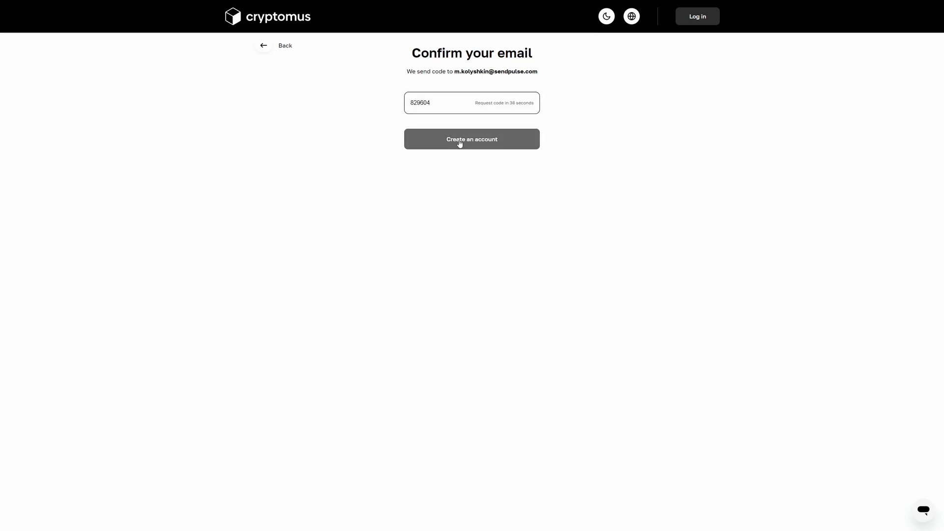
{"action": "left_click", "coordinate": [471, 138]}
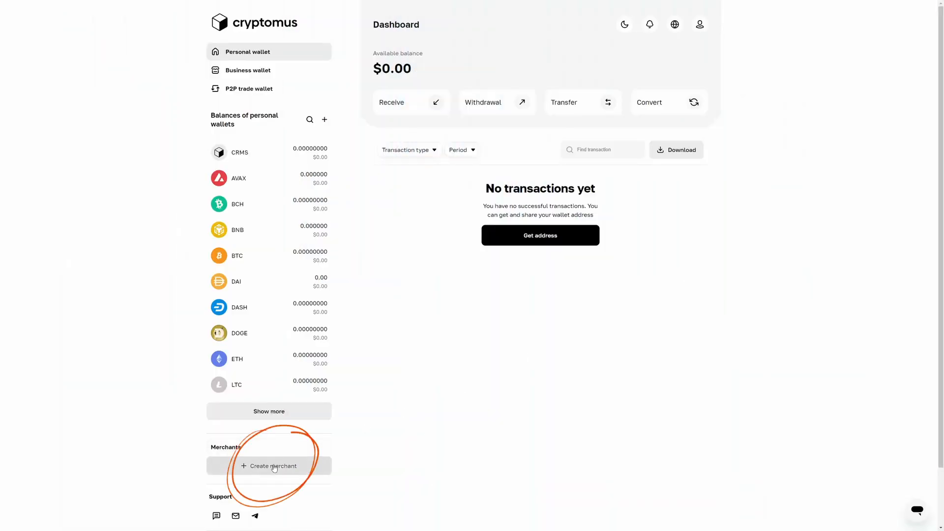
Step: Create the merchant crypto_merchant and go to its integration setup
{"action": "left_click", "coordinate": [272, 465]}
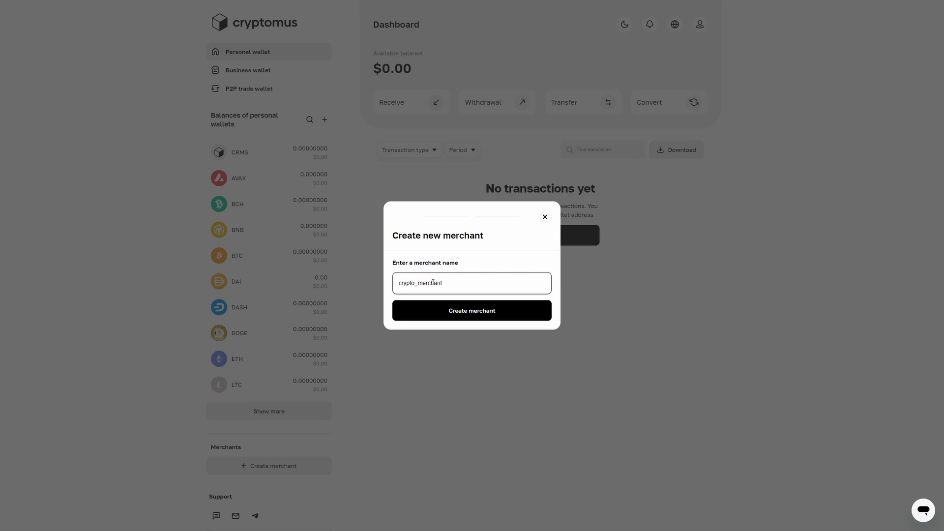
{"action": "left_click", "coordinate": [471, 309]}
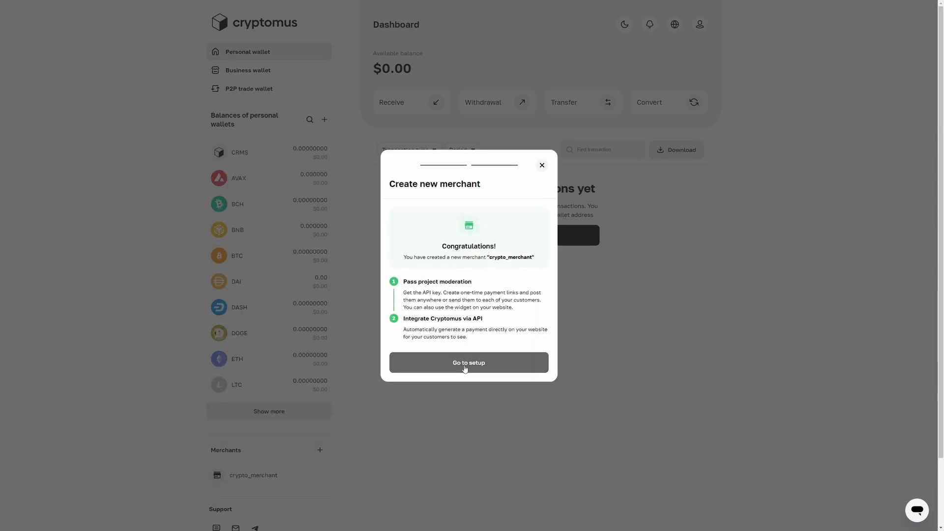
{"action": "left_click", "coordinate": [468, 363]}
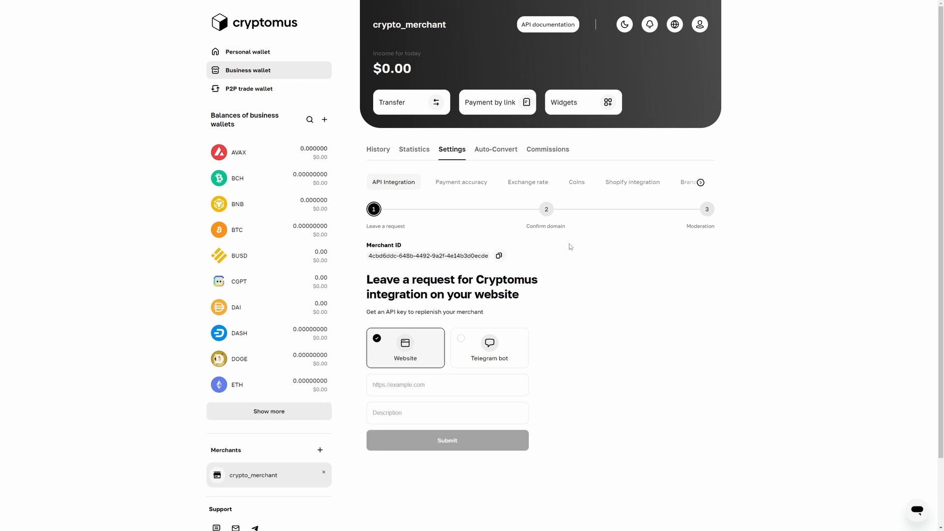
{"action": "mouse_move", "coordinate": [567, 248]}
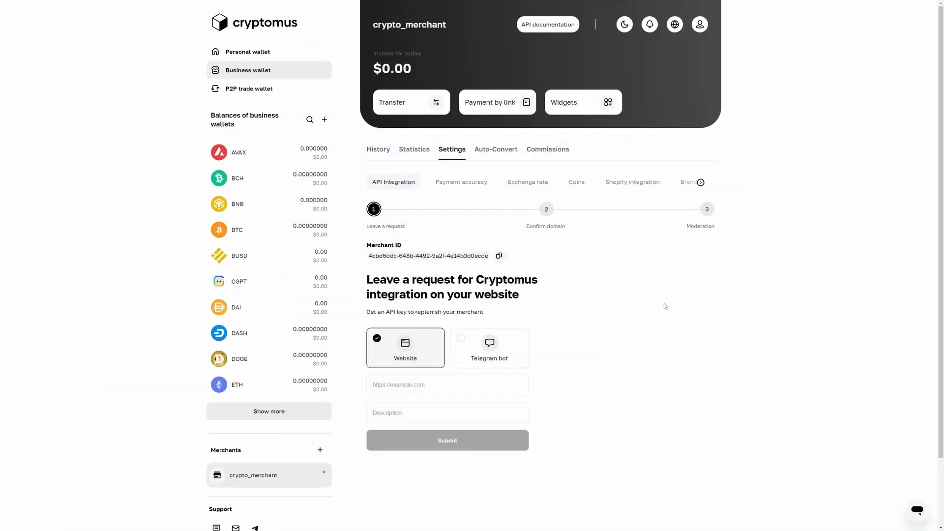
{"action": "type", "text": "https://3dartist.sendpulse.academy"}
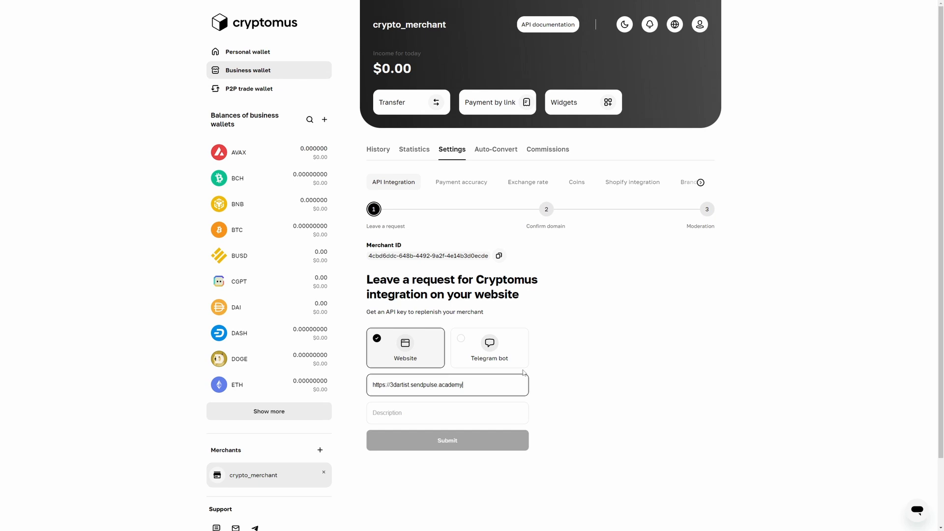
{"action": "type", "text": "the site of my professional course"}
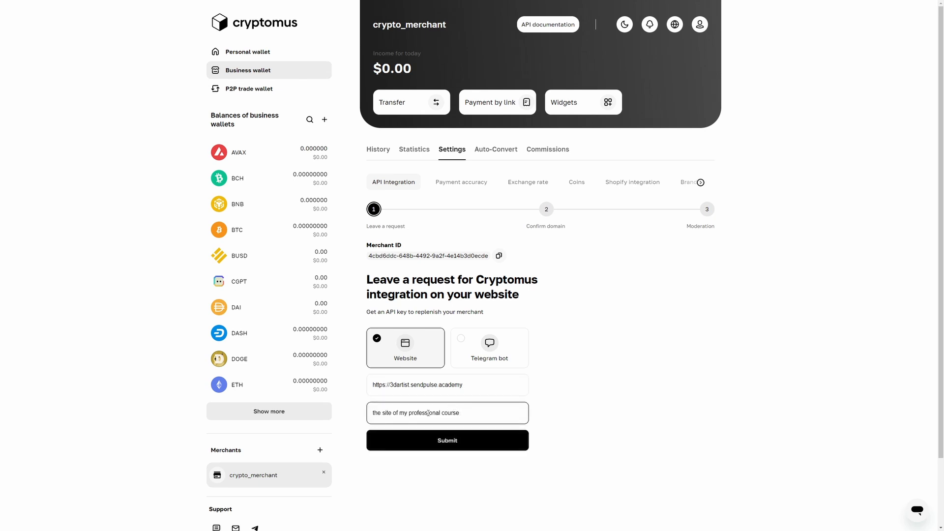
{"action": "left_click", "coordinate": [447, 440]}
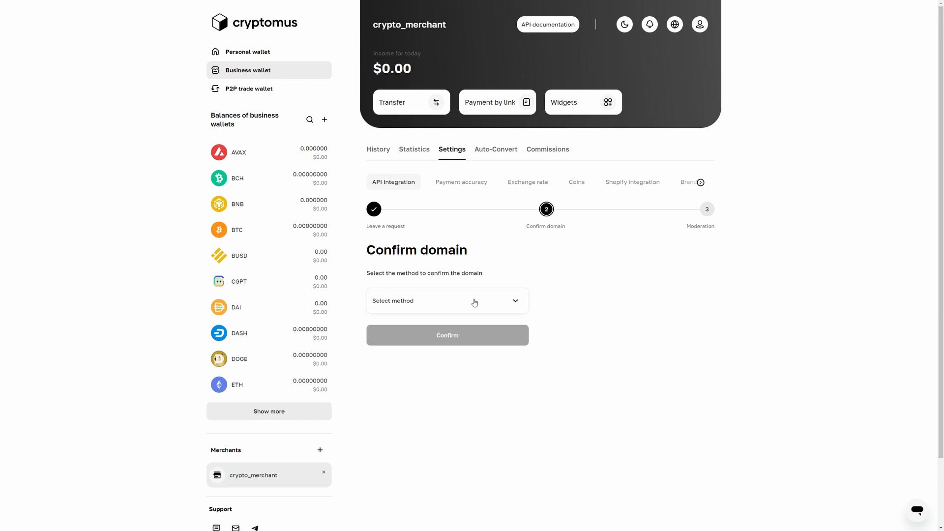
Step: Review the domain confirmation methods, trying DNS, then choose 'Using a meta tag on the site'
{"action": "left_click", "coordinate": [446, 301]}
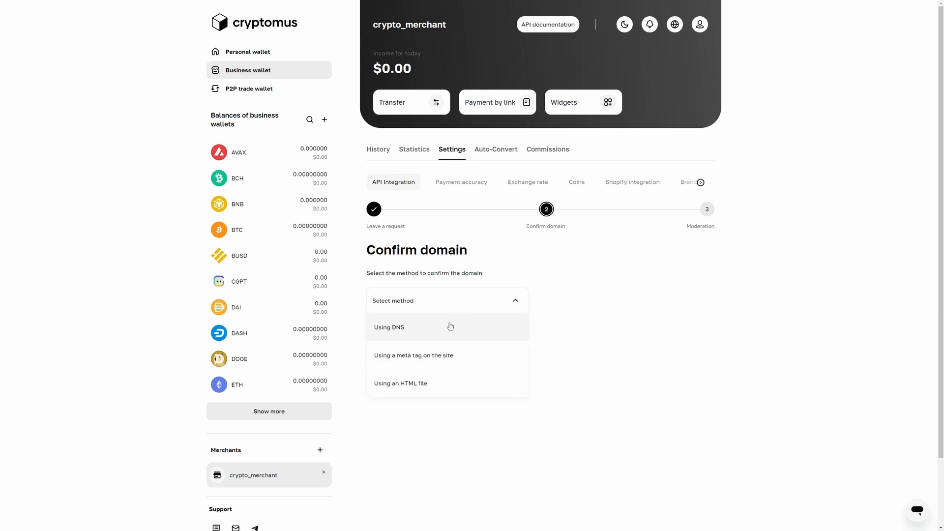
{"action": "left_click", "coordinate": [389, 326]}
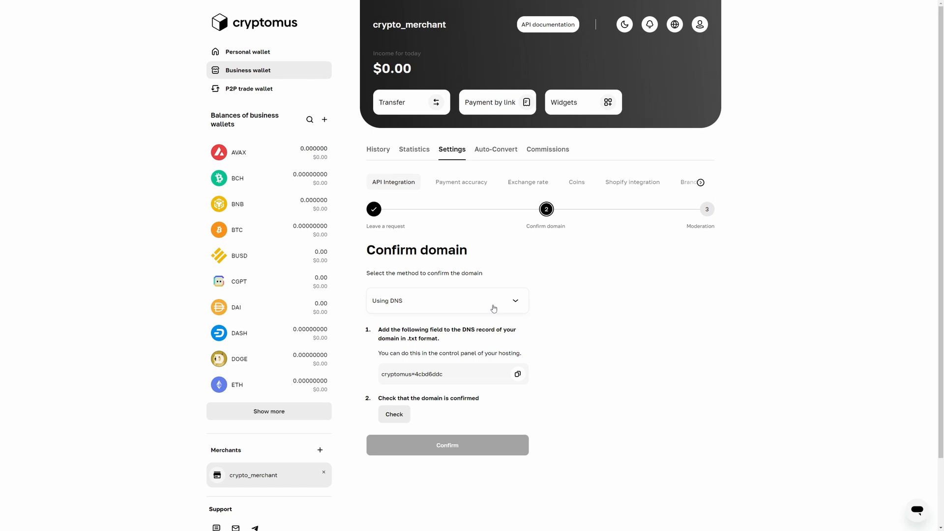
{"action": "left_click", "coordinate": [446, 301]}
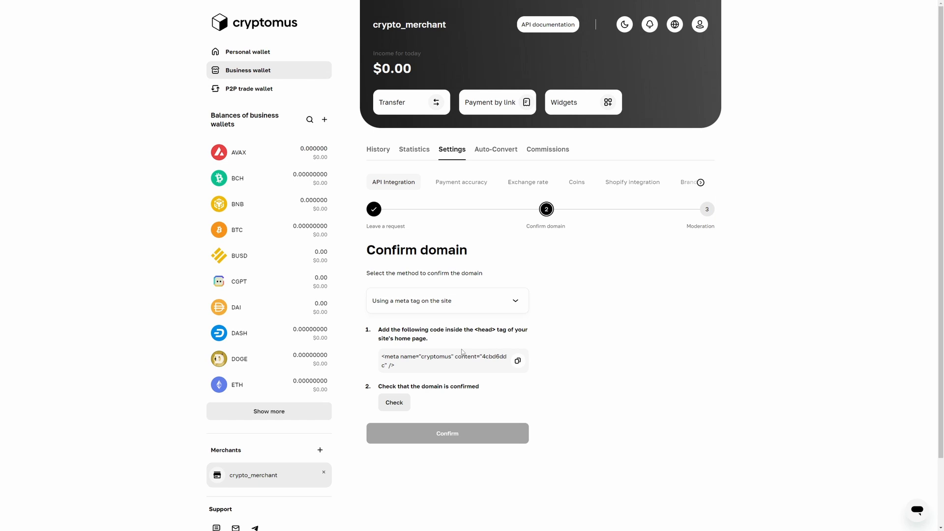
{"action": "mouse_move", "coordinate": [481, 305]}
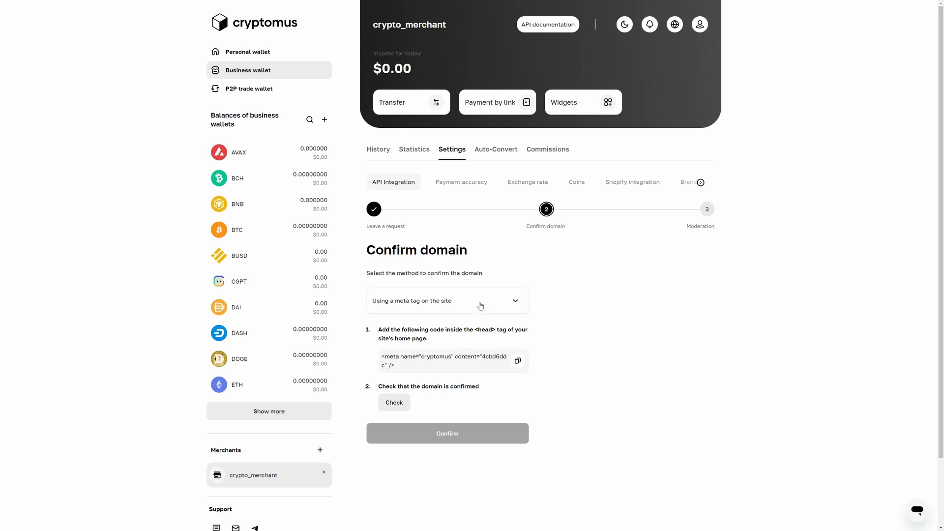
{"action": "left_click", "coordinate": [447, 300]}
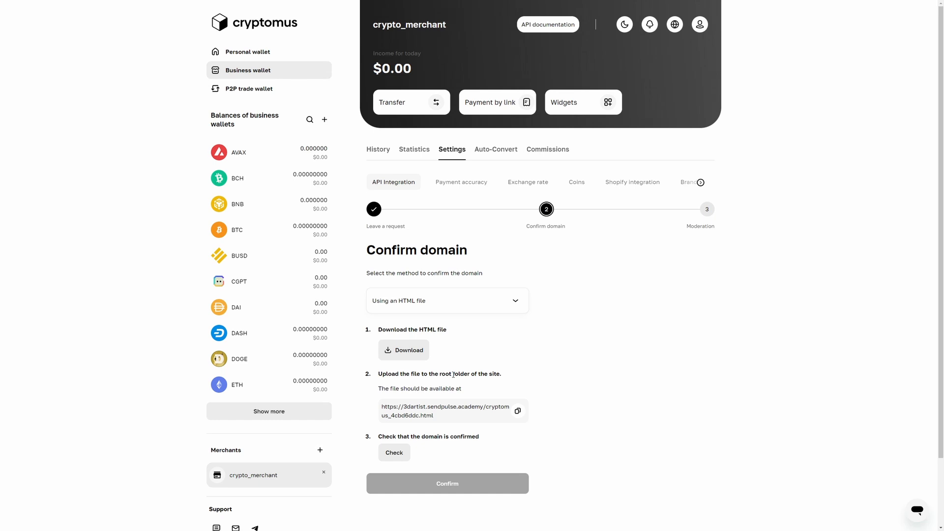
{"action": "left_click", "coordinate": [447, 301]}
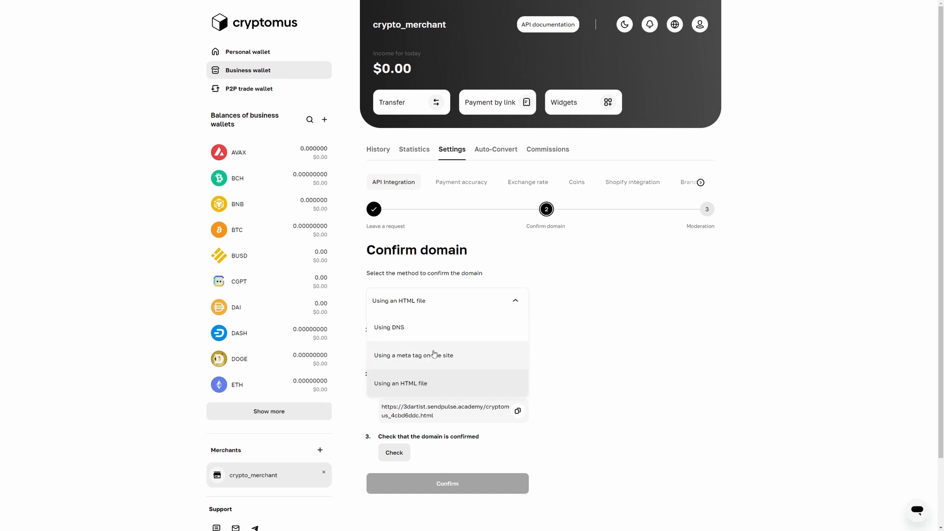
{"action": "left_click", "coordinate": [414, 355]}
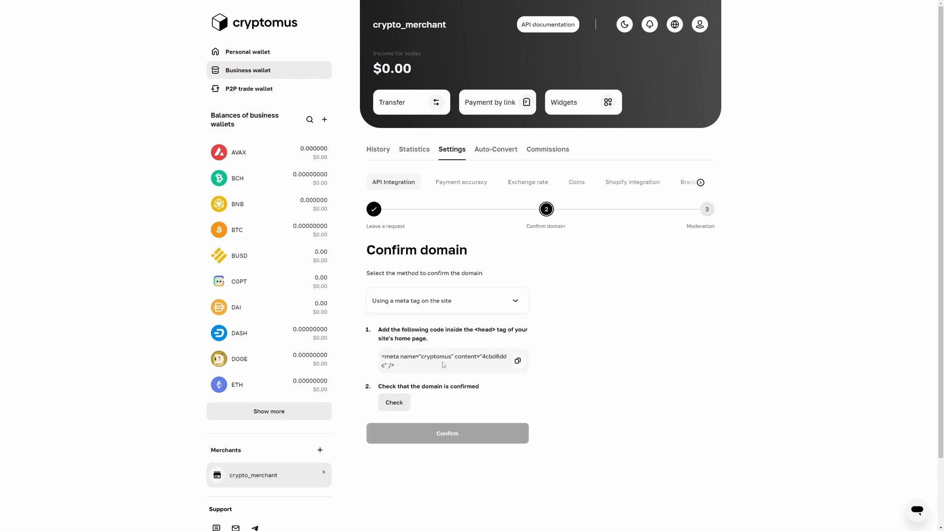
Step: Copy the meta tag code, check the domain until verified and confirm it
{"action": "left_click", "coordinate": [516, 361]}
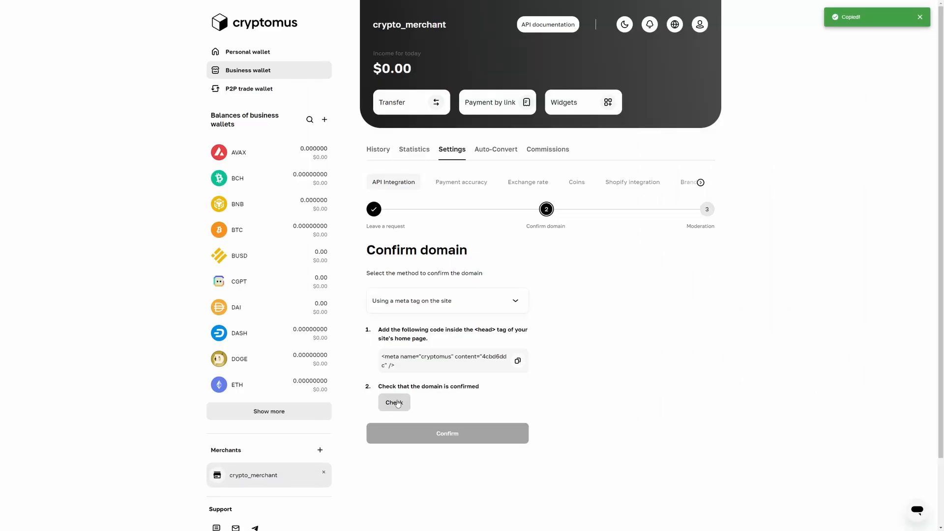
{"action": "left_click", "coordinate": [393, 402]}
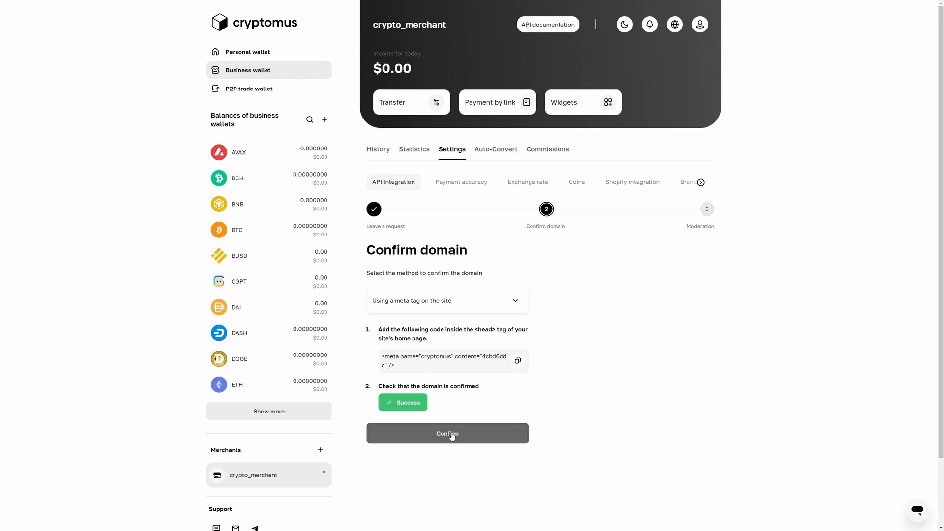
{"action": "left_click", "coordinate": [447, 433]}
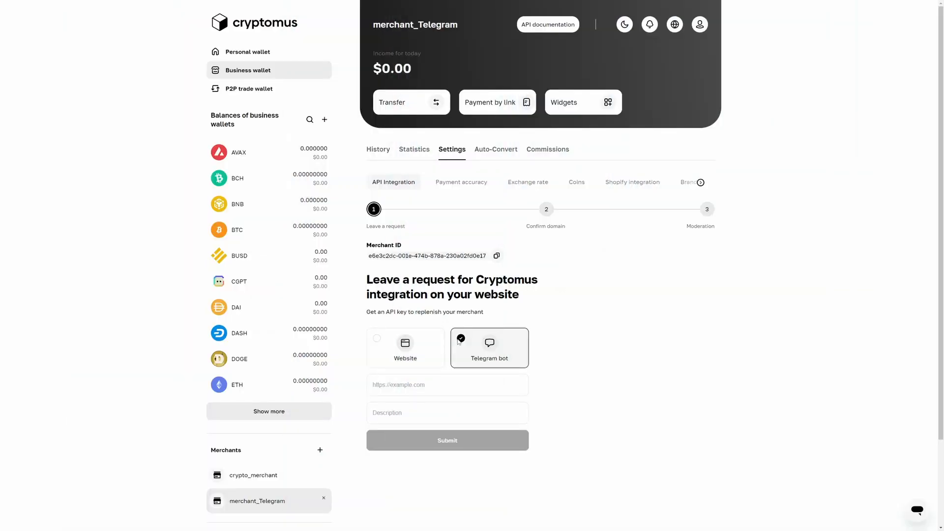
{"action": "type", "text": "https://t.me/Blacks_Bookstore_bot"}
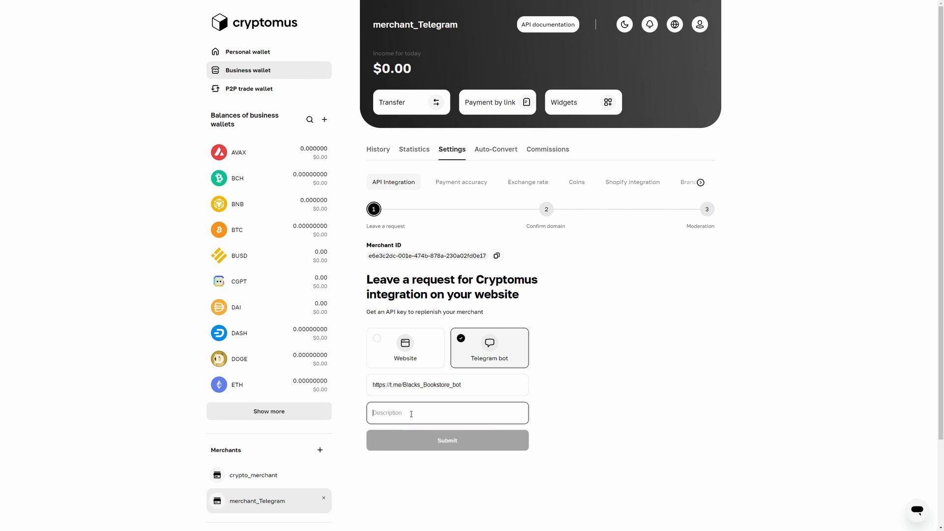
{"action": "left_click", "coordinate": [447, 440]}
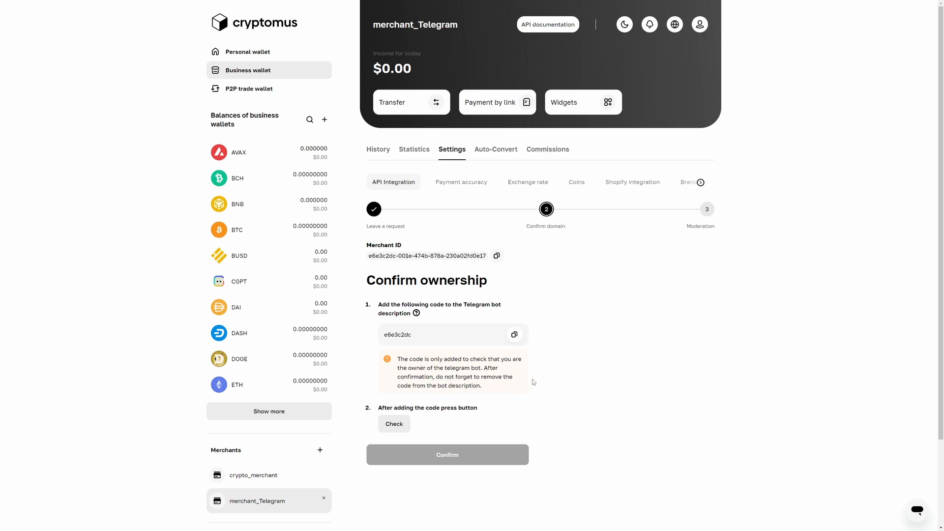
{"action": "left_click", "coordinate": [253, 474]}
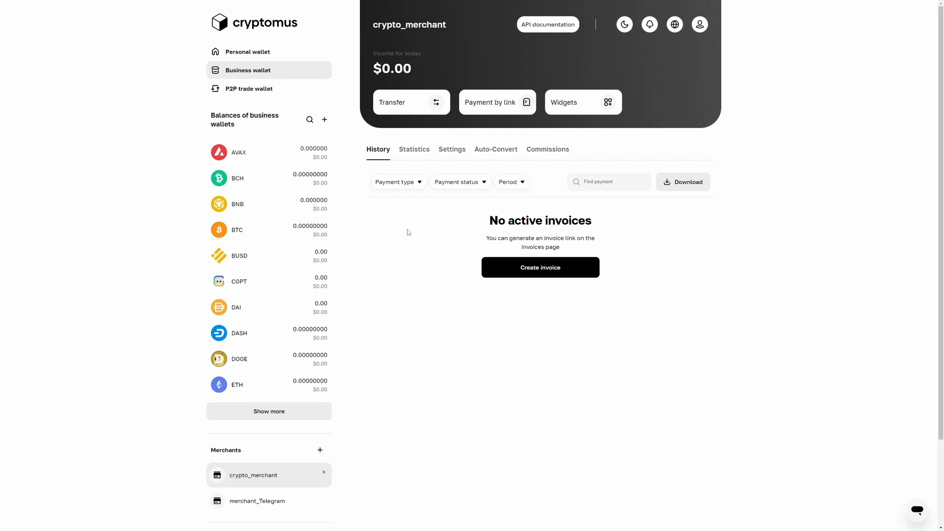
Step: In SendPulse Account settings > Accept Payments, start connecting Cryptomus as a payment system
{"action": "left_click", "coordinate": [451, 149]}
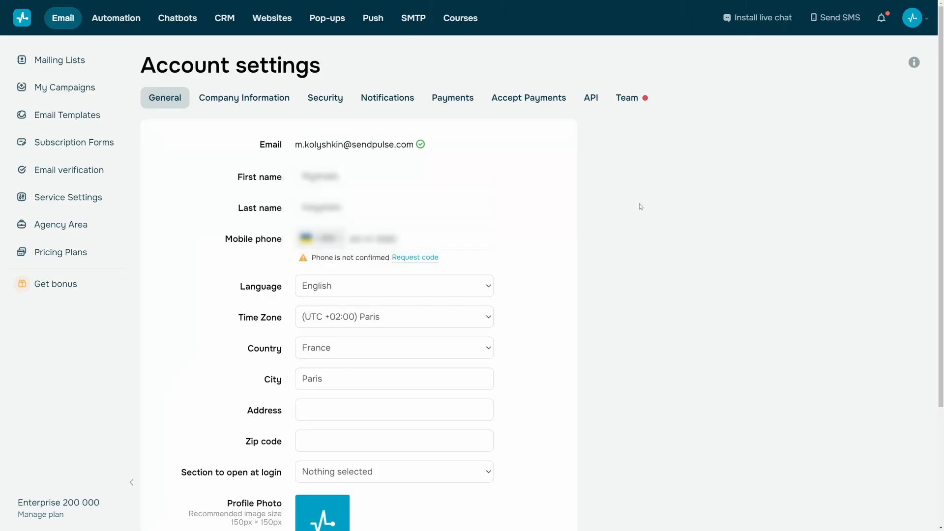
{"action": "mouse_move", "coordinate": [528, 98]}
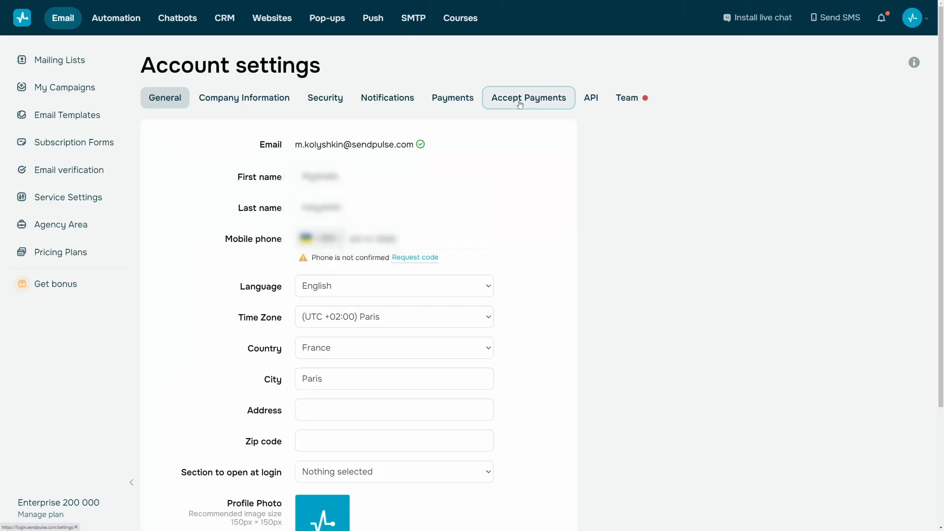
{"action": "left_click", "coordinate": [528, 98]}
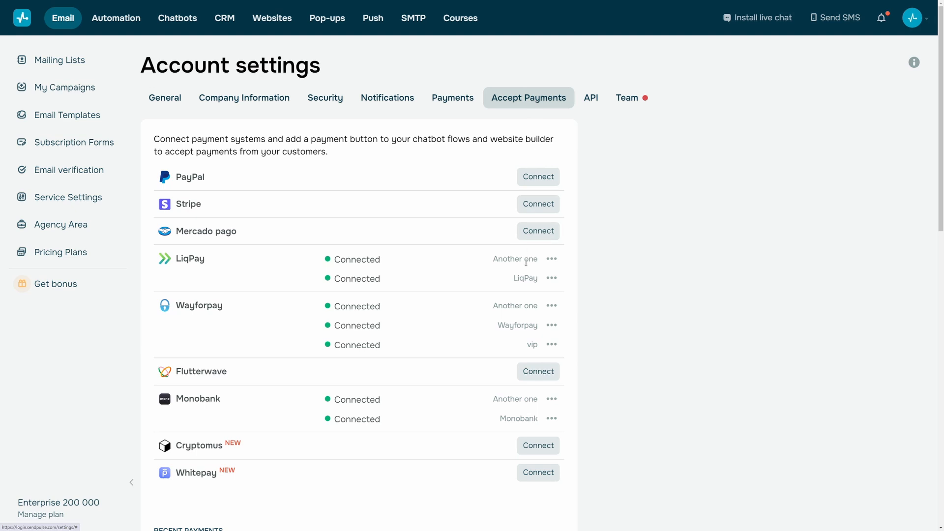
{"action": "left_click", "coordinate": [537, 446]}
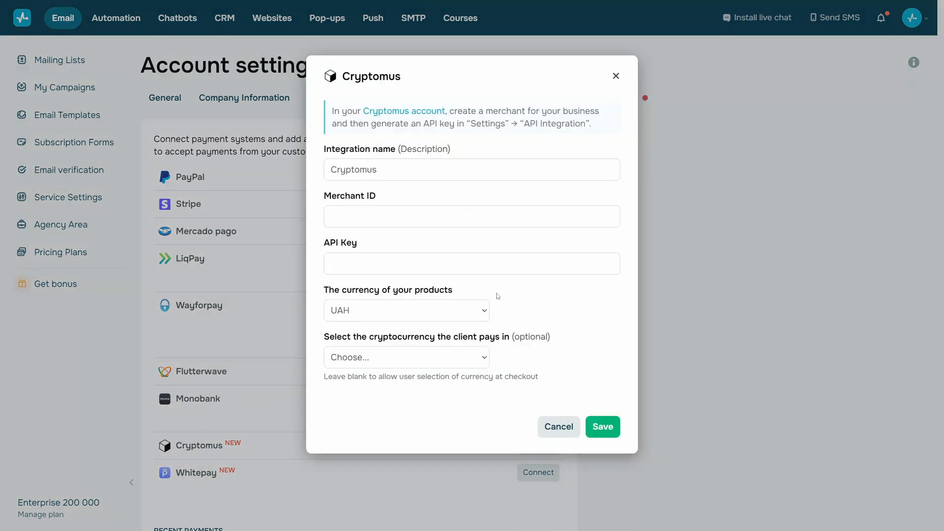
{"action": "type", "text": "_course"}
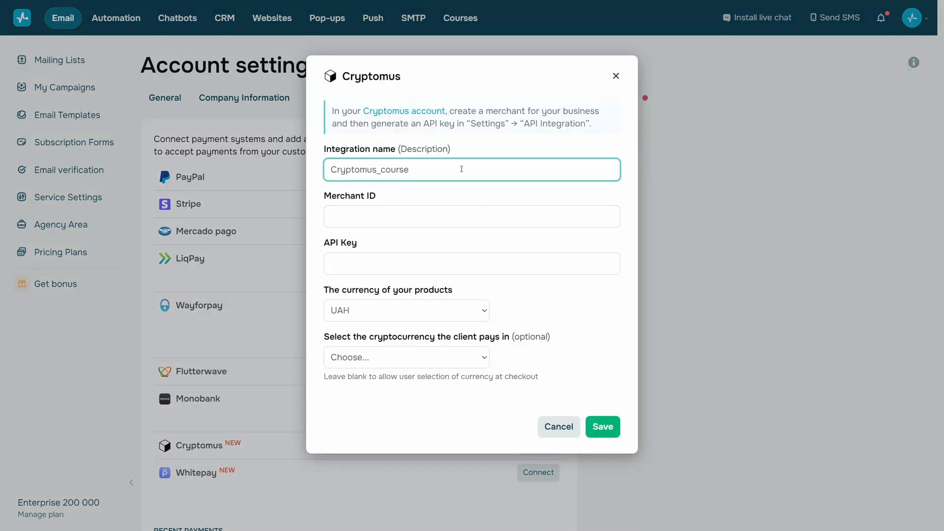
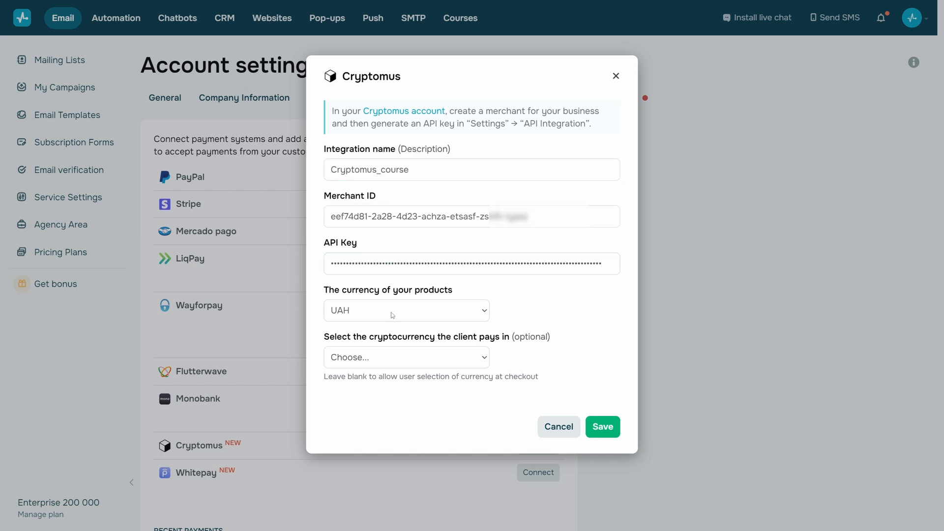
{"action": "left_click", "coordinate": [406, 310]}
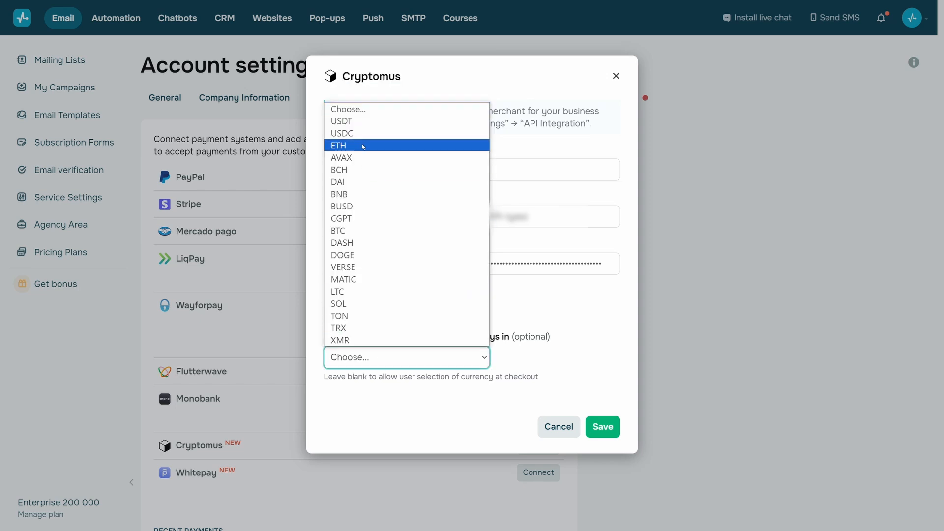
{"action": "mouse_move", "coordinate": [339, 340]}
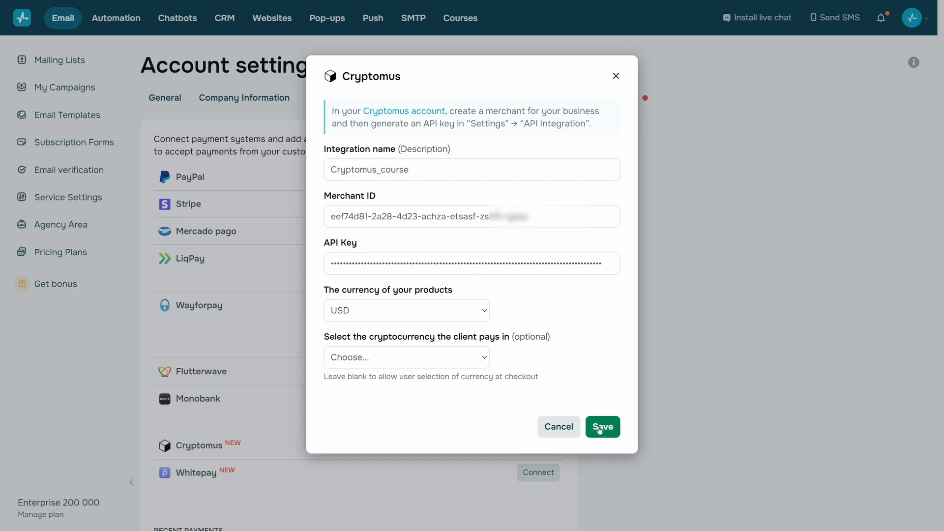
{"action": "left_click", "coordinate": [601, 425]}
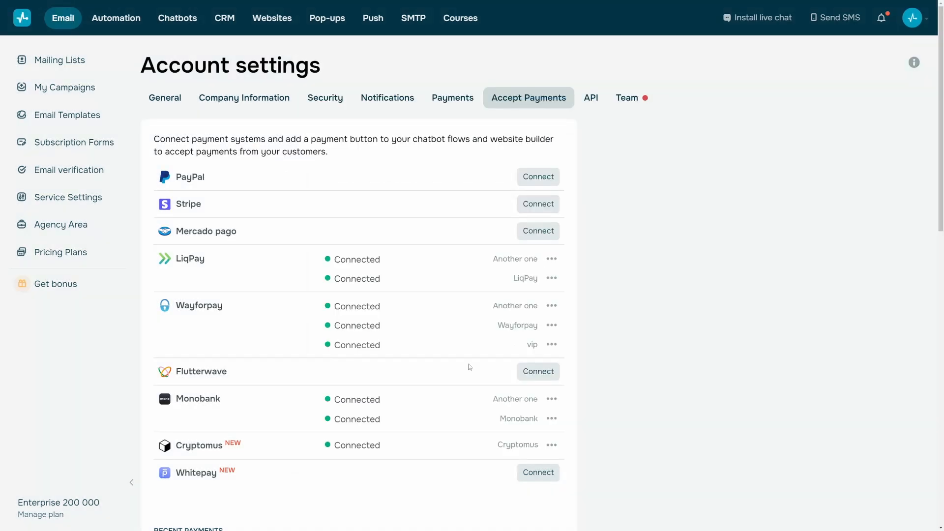